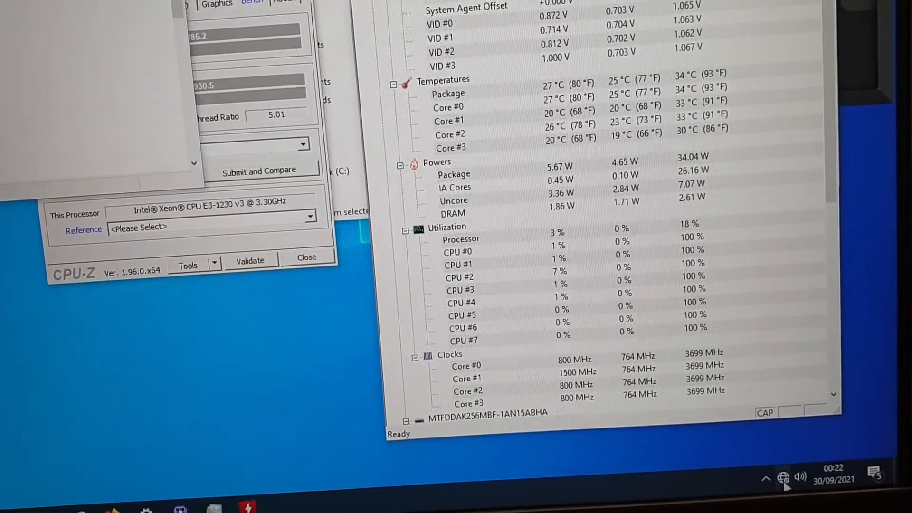
# Step: Close the HWMonitor sensor window so the desktop and CPU-Z remain visible
pyautogui.click(781, 478)
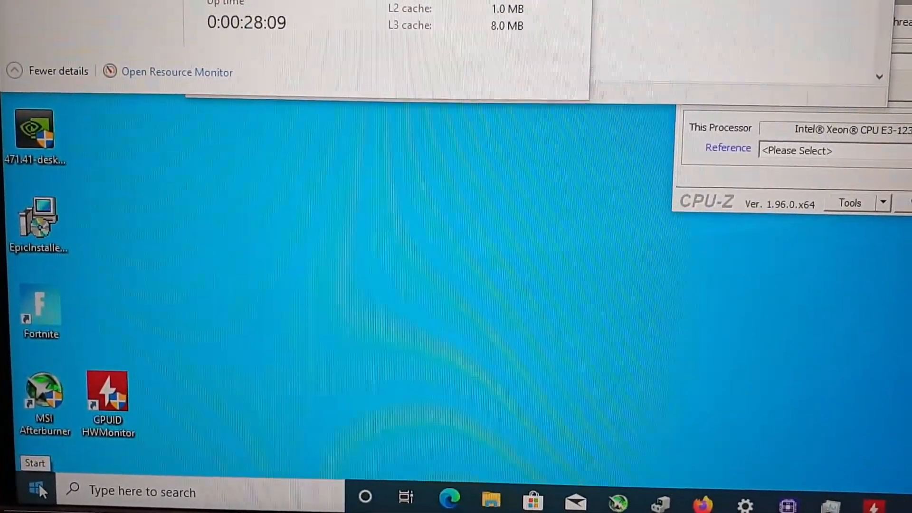
# Step: Reach Device Manager from the Start quick menu and show the Network adapters list
pyautogui.rightClick(35, 488)
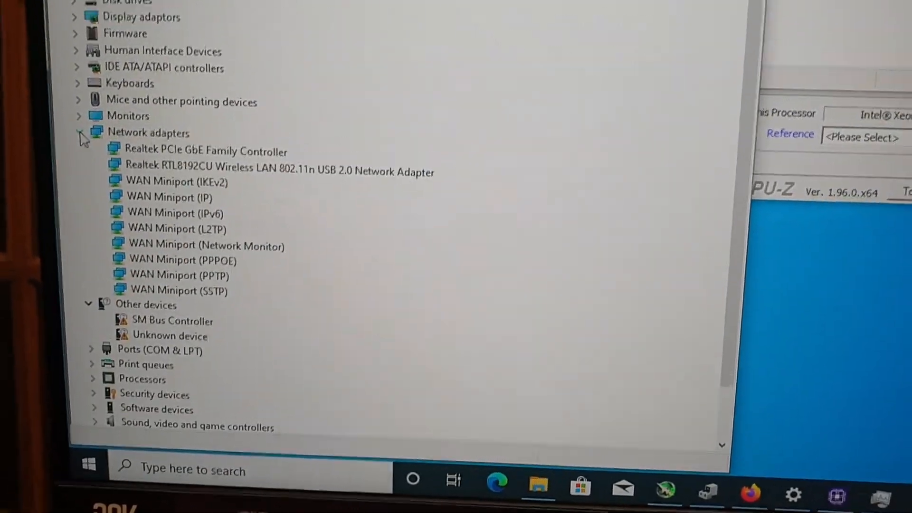
pyautogui.scroll(3)
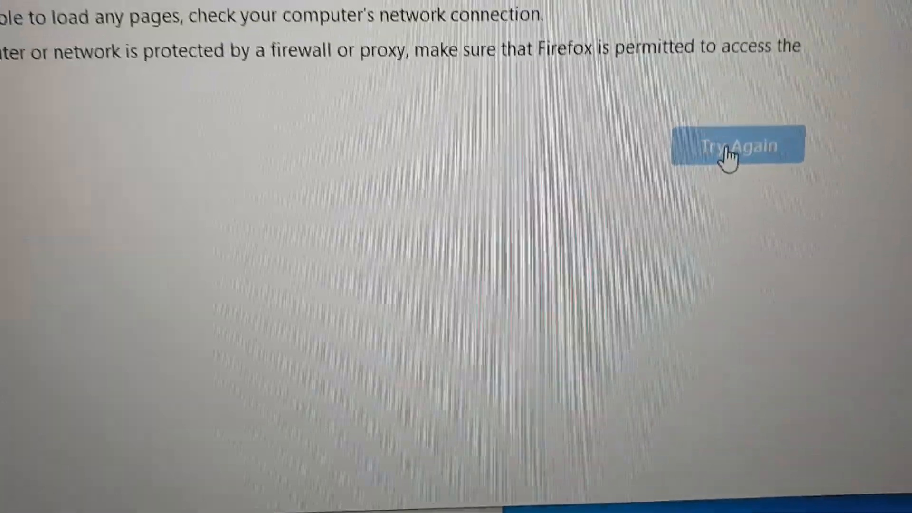
# Step: Retry the failed page load and accept Google's cookie consent
pyautogui.click(738, 145)
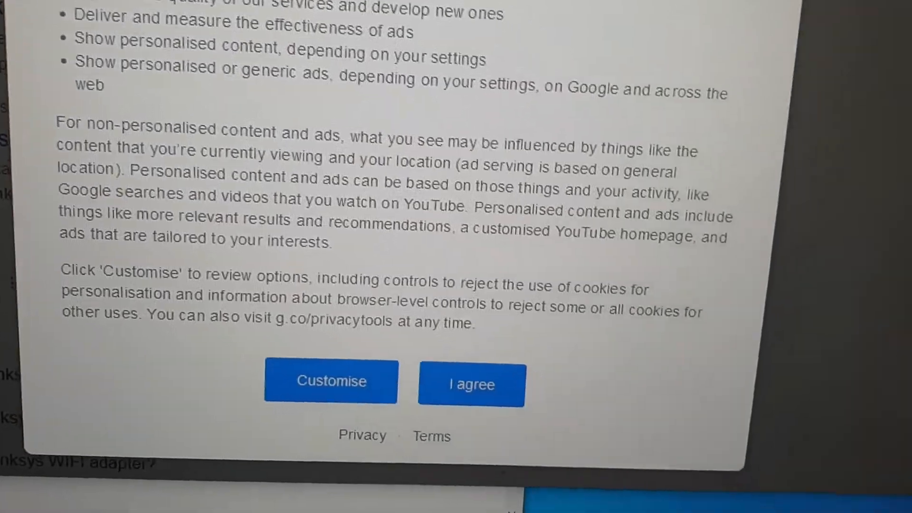
pyautogui.click(471, 385)
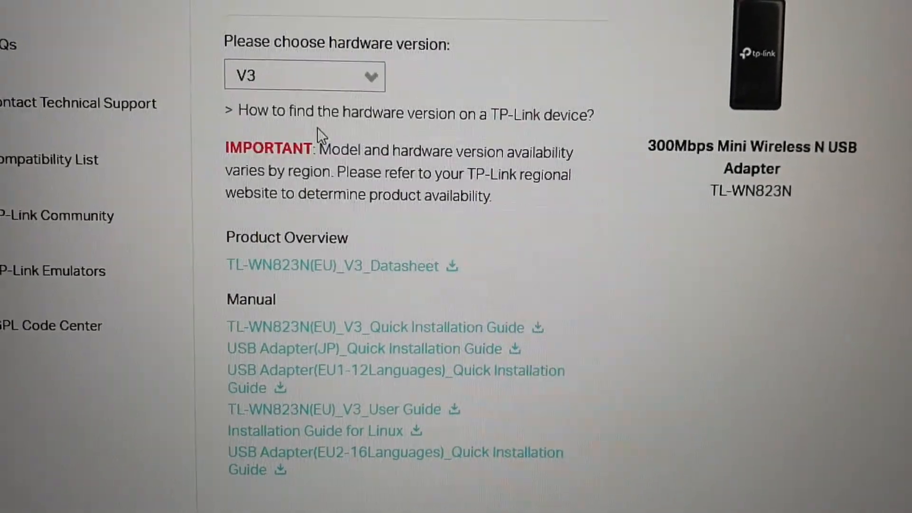
# Step: Review the TL-WN823N V1 support page contents
pyautogui.scroll(-3)
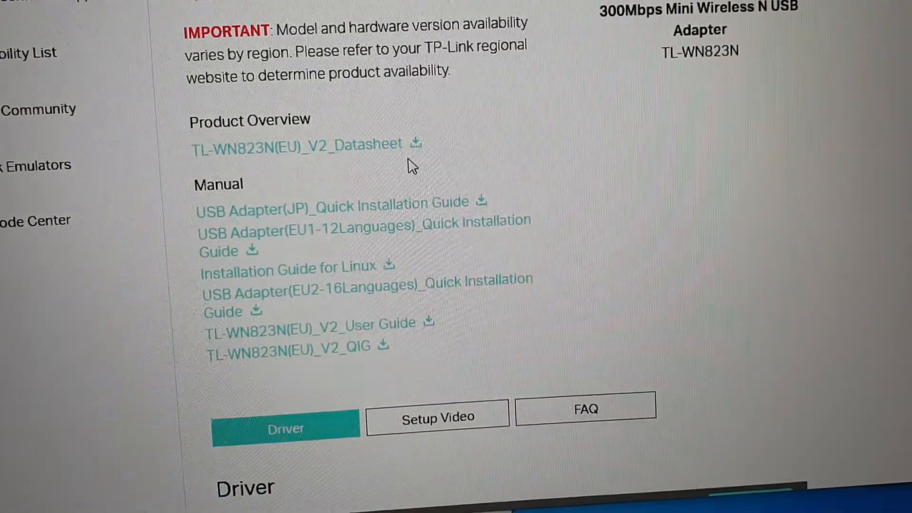
pyautogui.scroll(3)
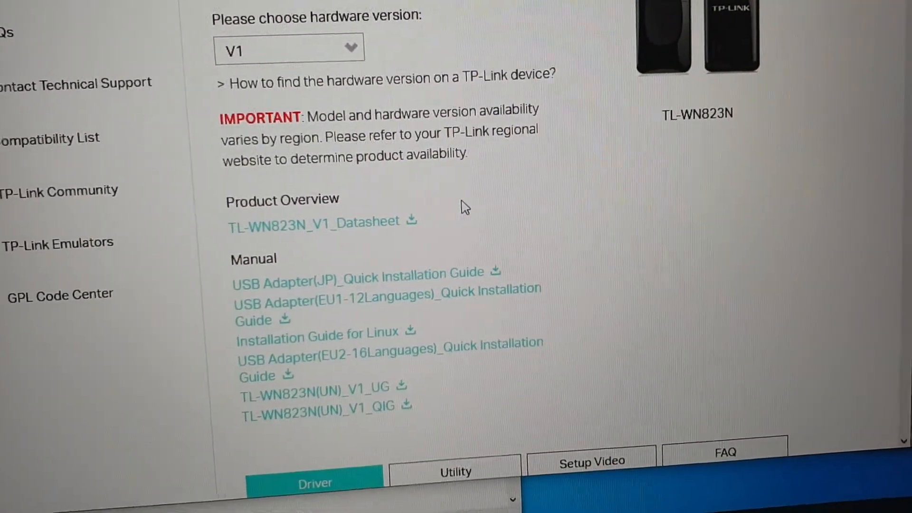
# Step: Scroll the V1 driver list to the TL-WN823N_V1_140918 Windows Vista/XP/7/8/8.1 entry
pyautogui.scroll(-3)
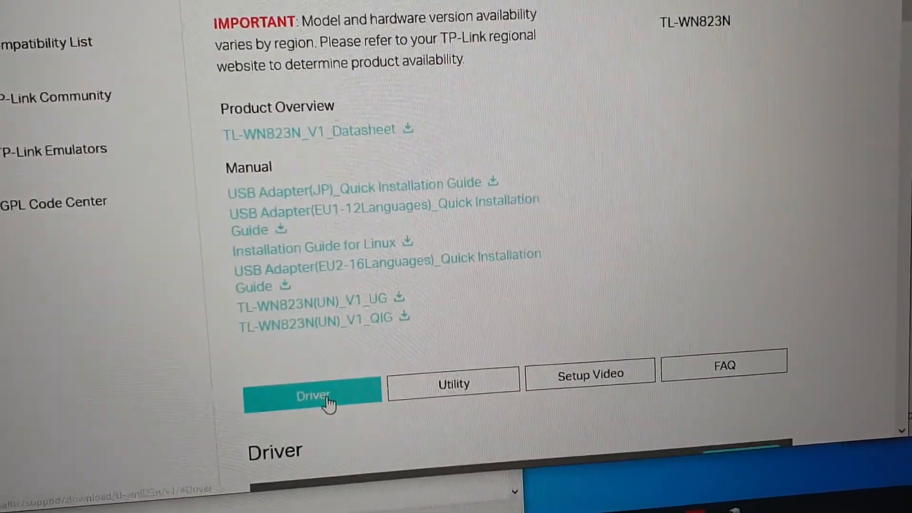
pyautogui.scroll(-3)
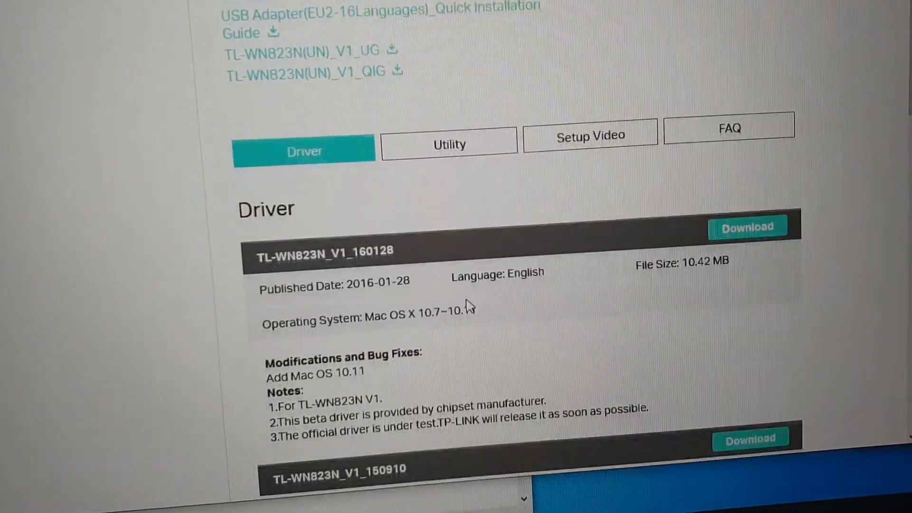
pyautogui.scroll(-3)
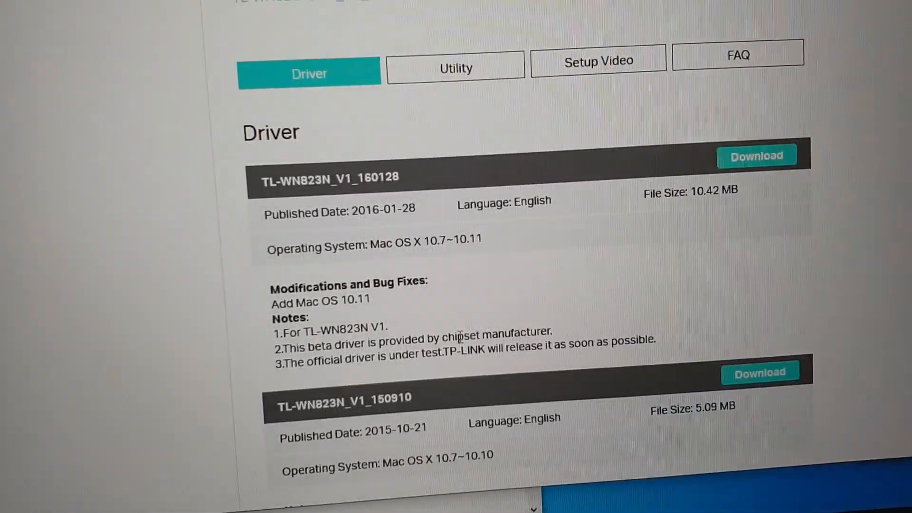
pyautogui.scroll(-3)
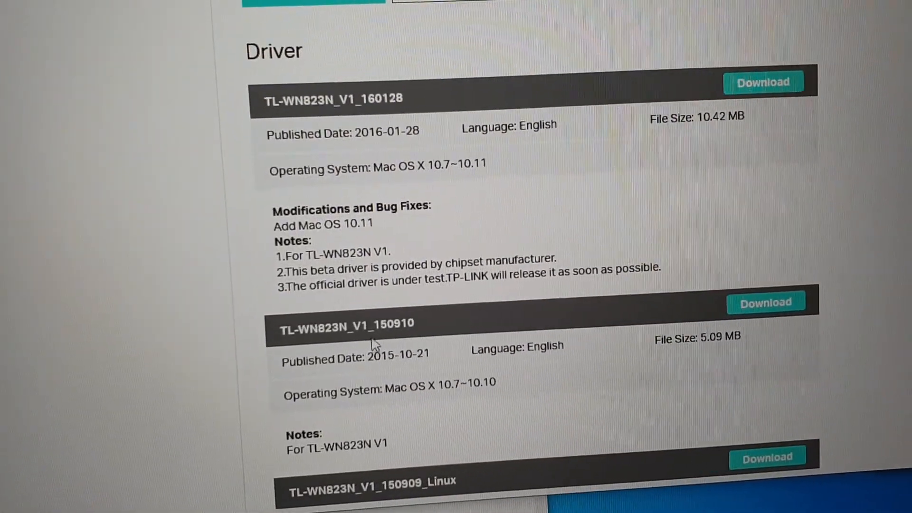
pyautogui.scroll(-3)
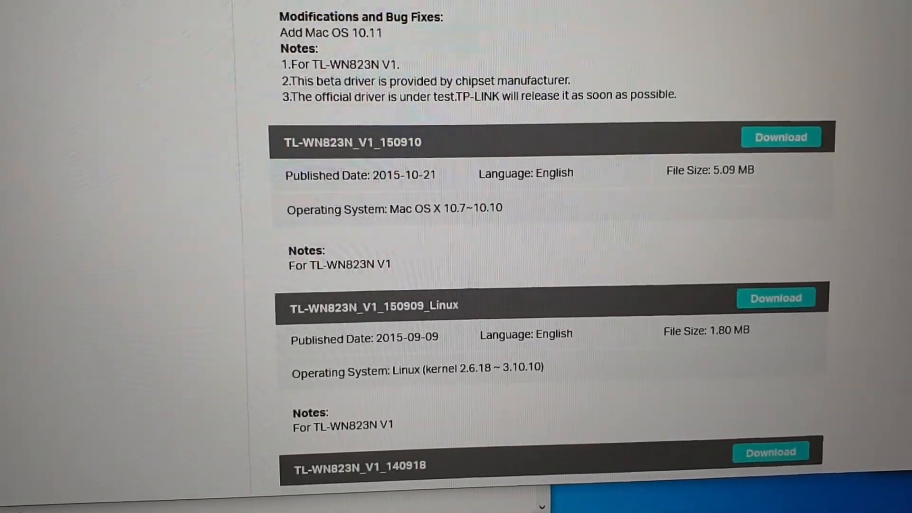
pyautogui.scroll(-3)
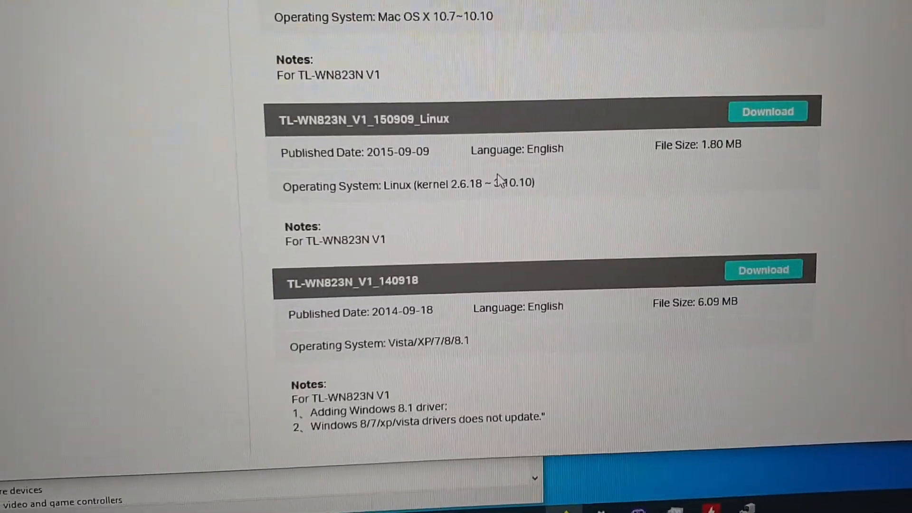
pyautogui.scroll(-3)
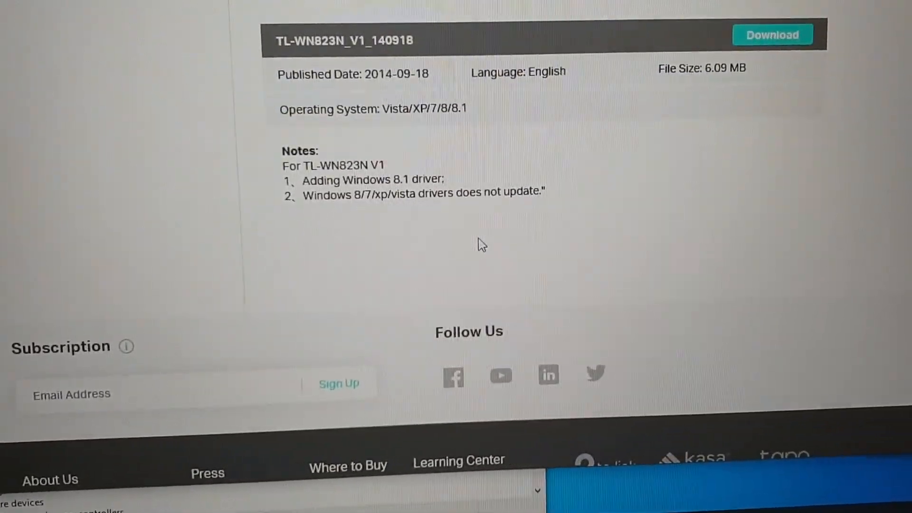
pyautogui.scroll(3)
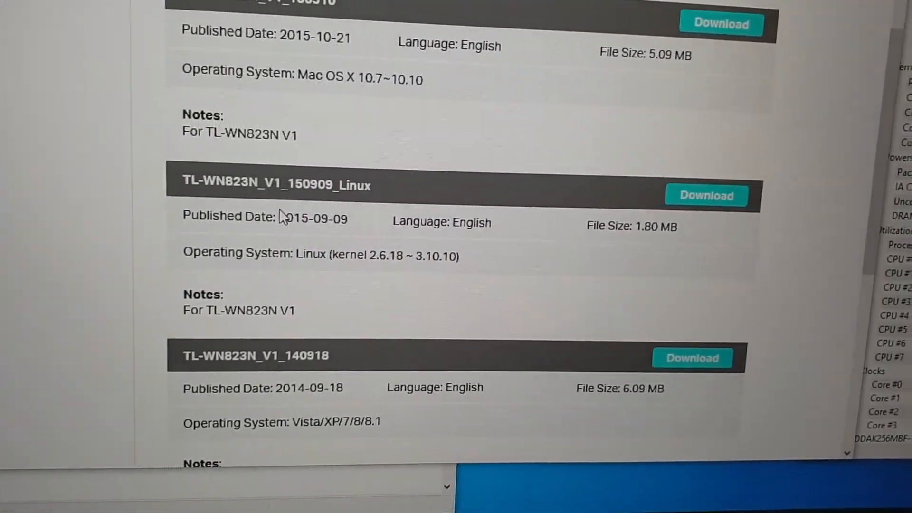
pyautogui.scroll(-3)
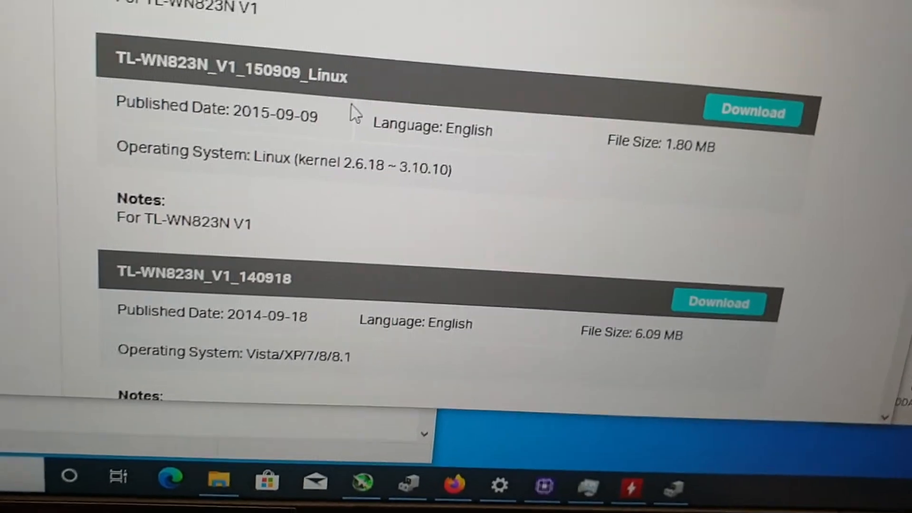
pyautogui.scroll(3)
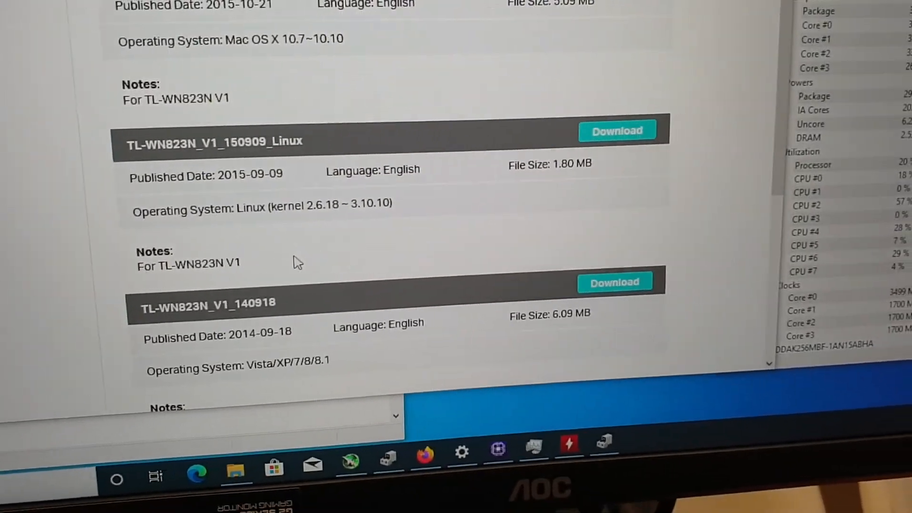
pyautogui.scroll(-3)
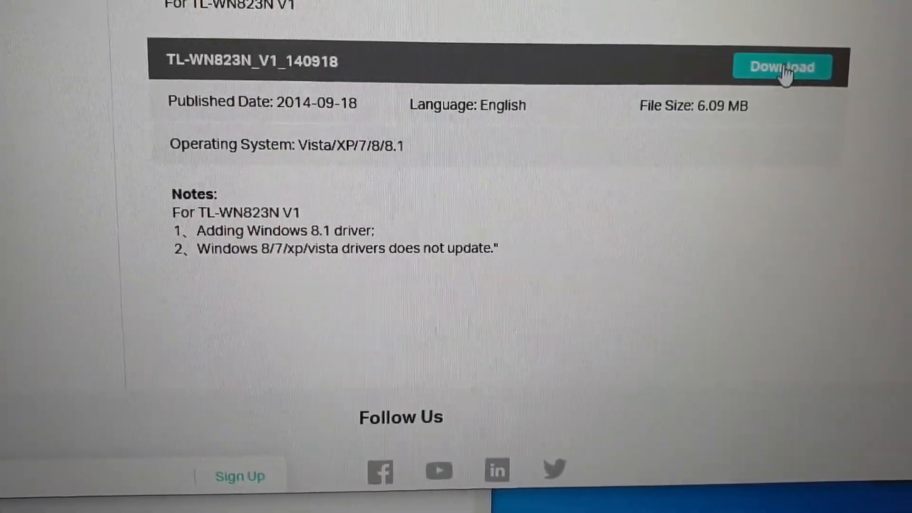
# Step: Start downloading the TL-WN823N_V1_140918 Windows driver, ending on a static.tp-link.com connection error
pyautogui.click(781, 67)
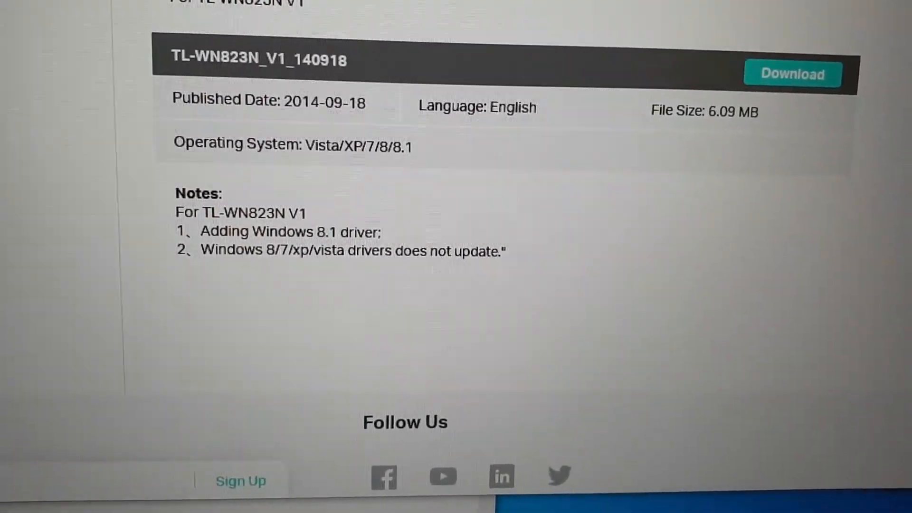
pyautogui.scroll(3)
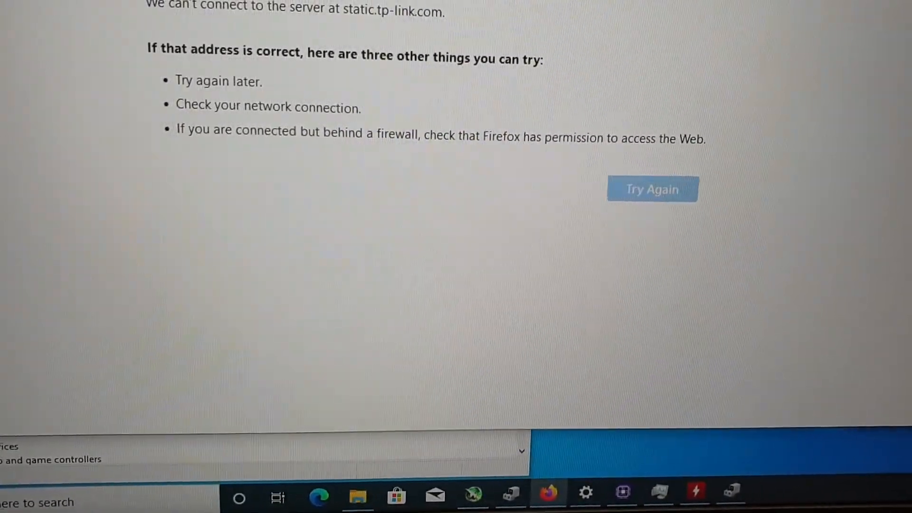
# Step: Bring the Device Manager window back to the front from the taskbar
pyautogui.click(358, 496)
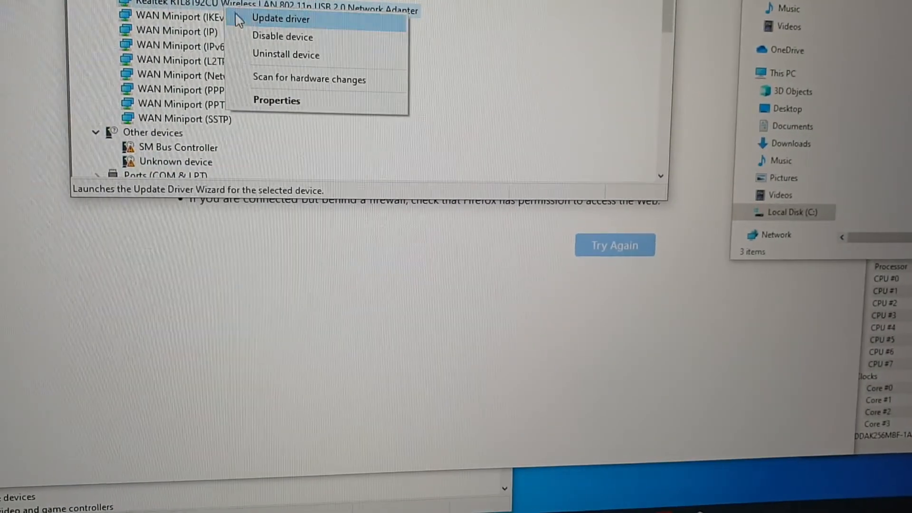
# Step: Show the Realtek RTL8192CU adapter's driver details, Microsoft version 1027.4.630.2015, and look in C: for the driver folder
pyautogui.click(280, 18)
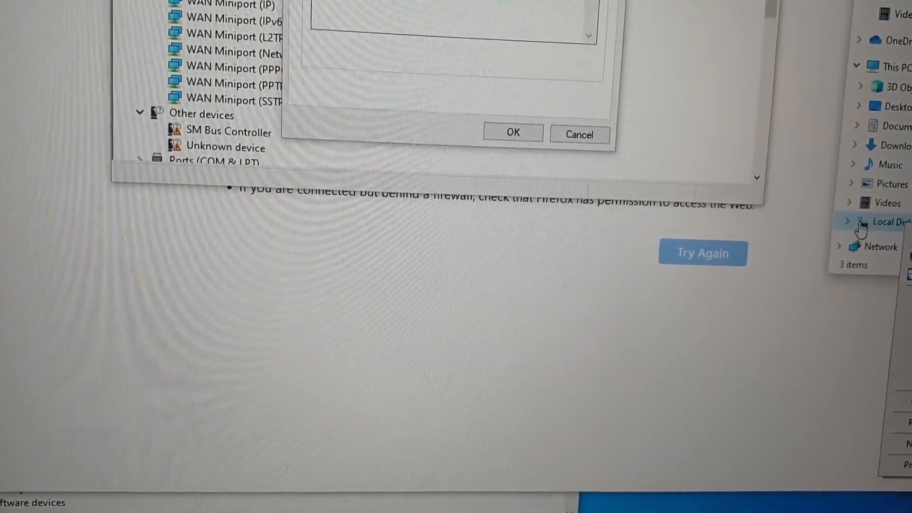
pyautogui.rightClick(880, 201)
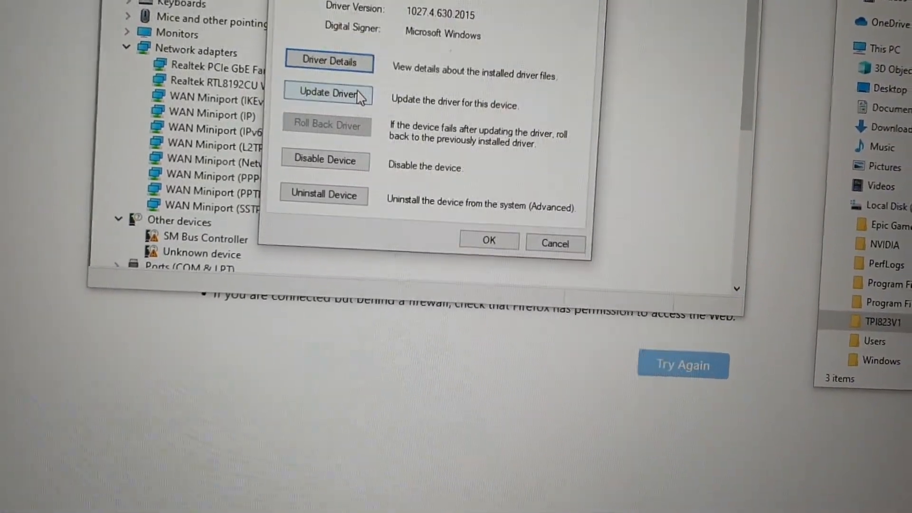
# Step: Start the driver update and point the search at the C:\TPI823V1 folder
pyautogui.click(328, 92)
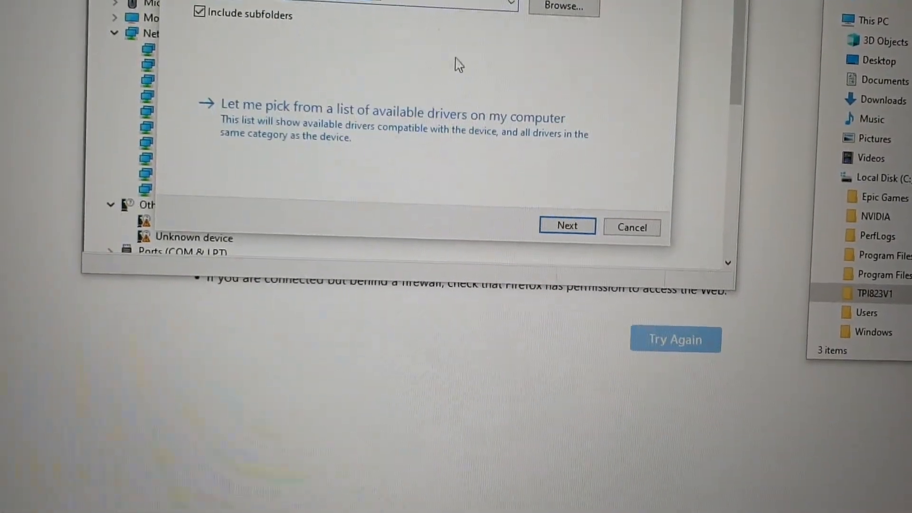
pyautogui.click(561, 7)
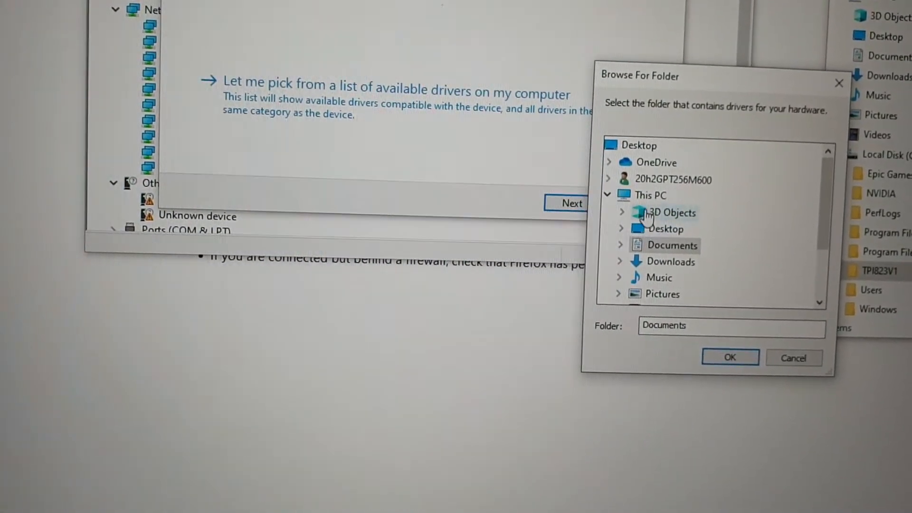
pyautogui.click(650, 195)
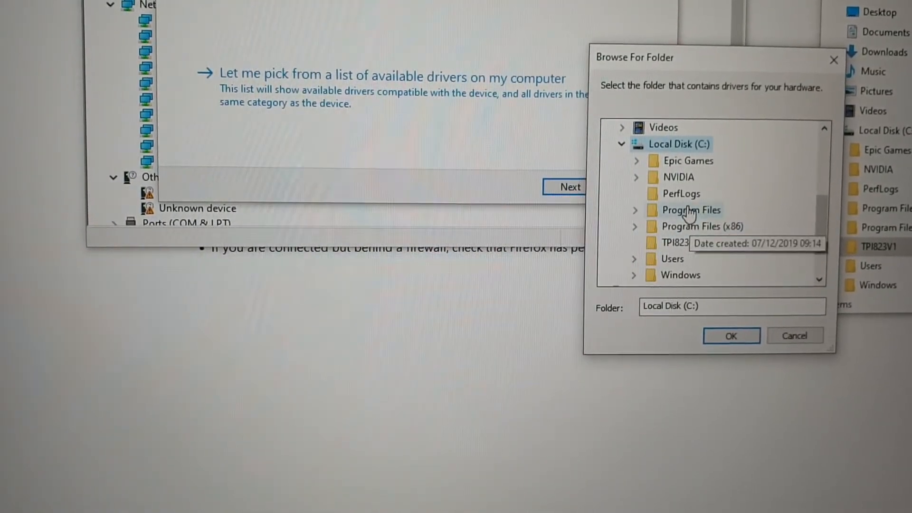
pyautogui.click(683, 242)
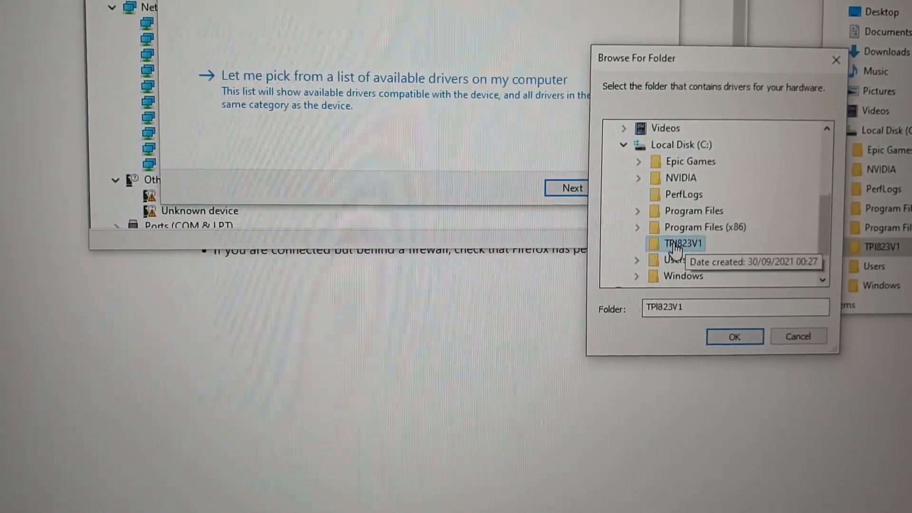
pyautogui.click(735, 337)
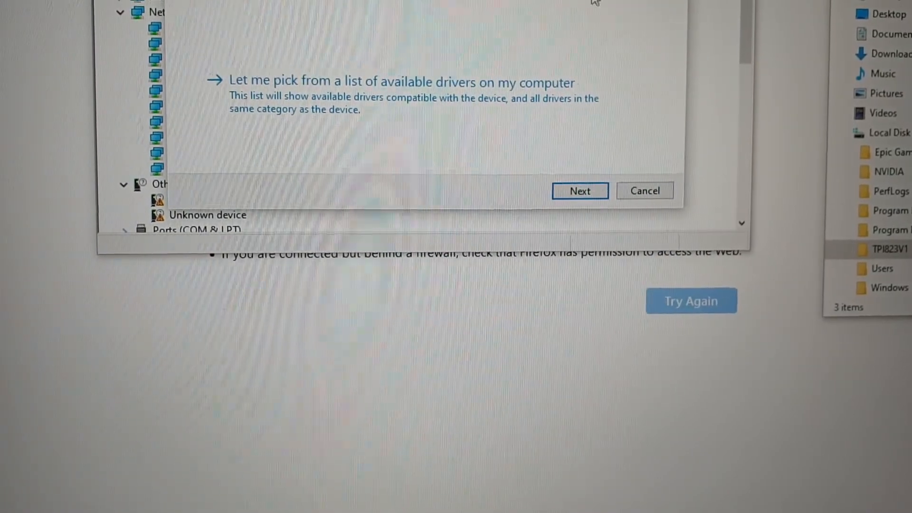
pyautogui.click(579, 190)
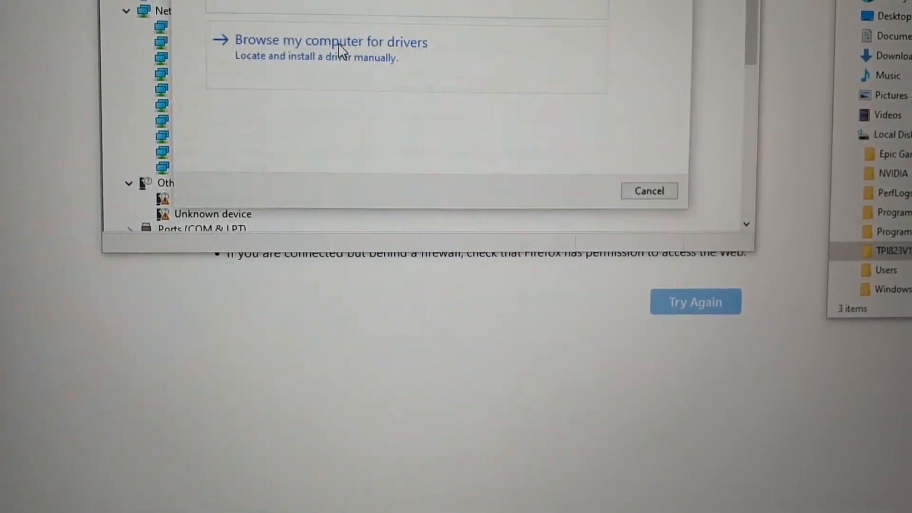
# Step: Pick manually via Have Disk from C:\TPI823V1 and install the TP-LINK Wireless USB Adapter driver
pyautogui.click(330, 41)
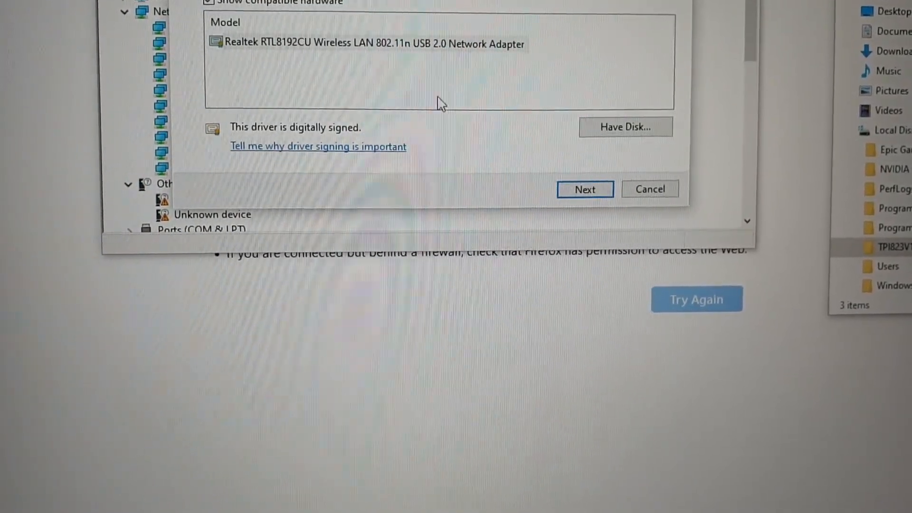
pyautogui.click(625, 126)
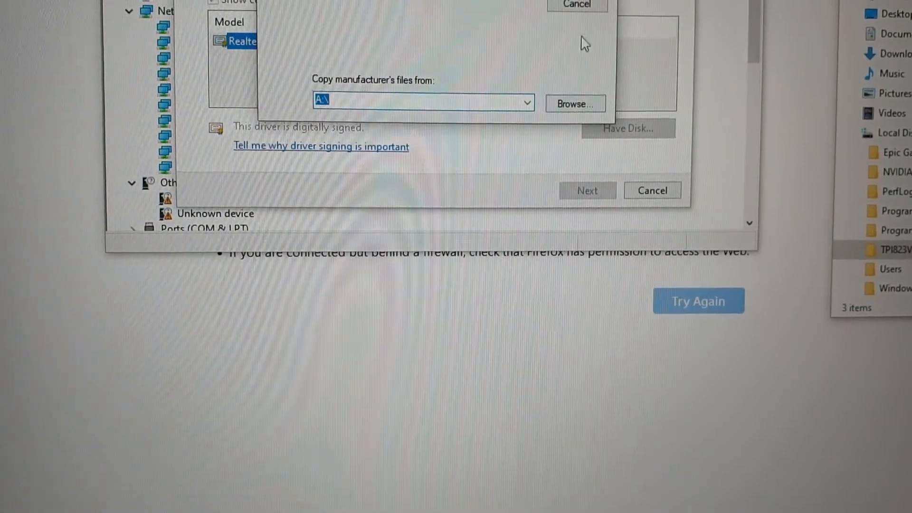
pyautogui.click(526, 102)
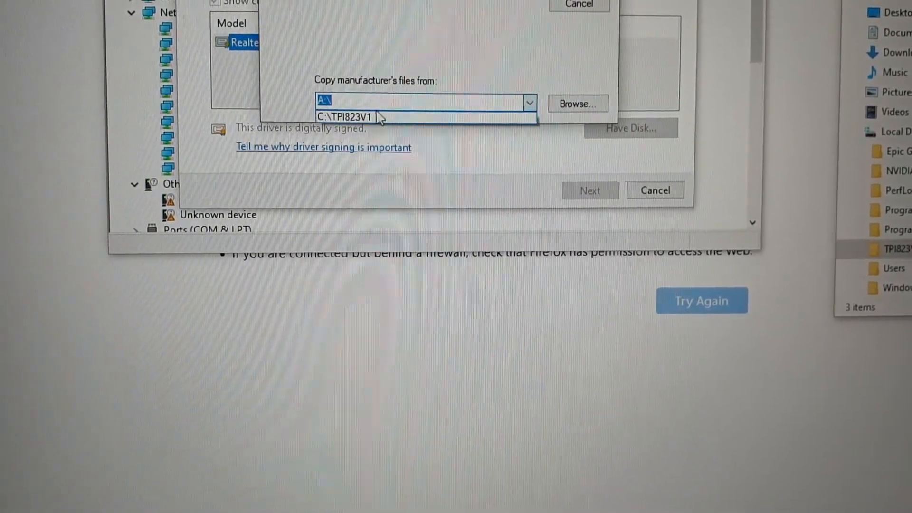
pyautogui.click(345, 117)
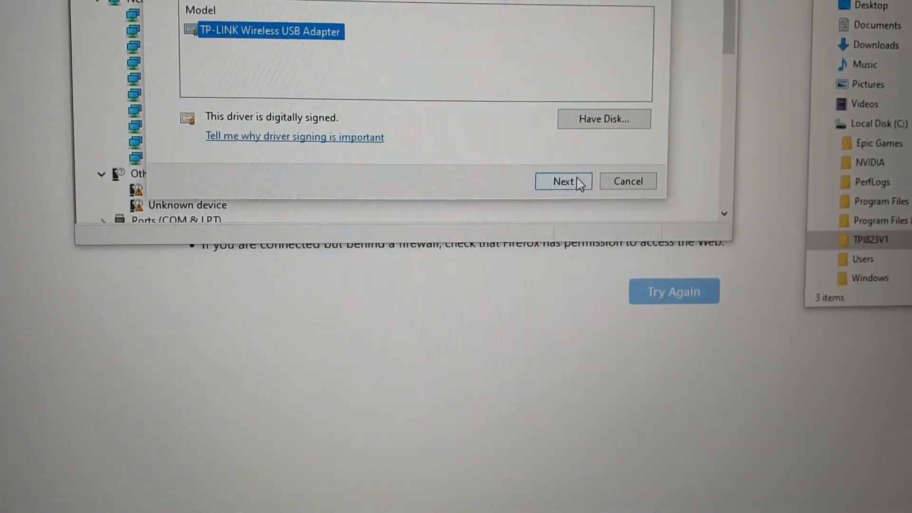
pyautogui.click(563, 181)
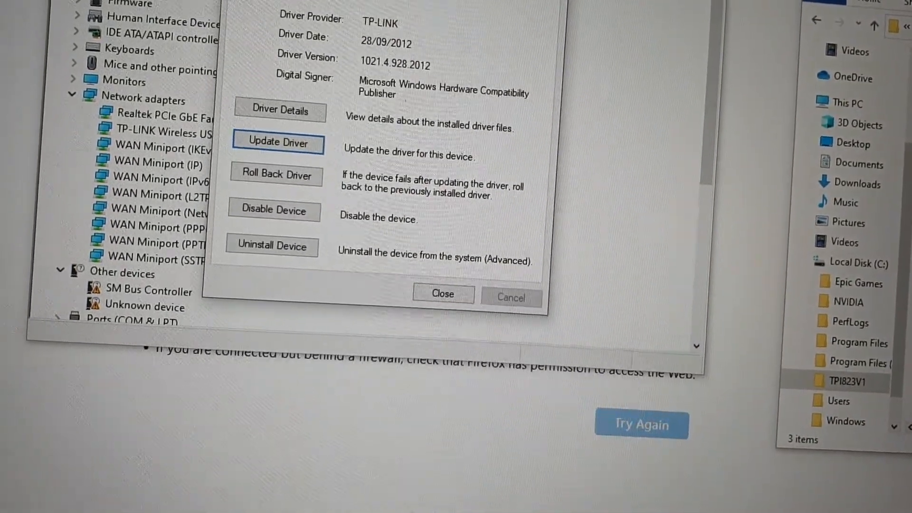
# Step: Close the adapter's properties after the TP-LINK 1021.4.928.2012 driver is in place
pyautogui.click(442, 294)
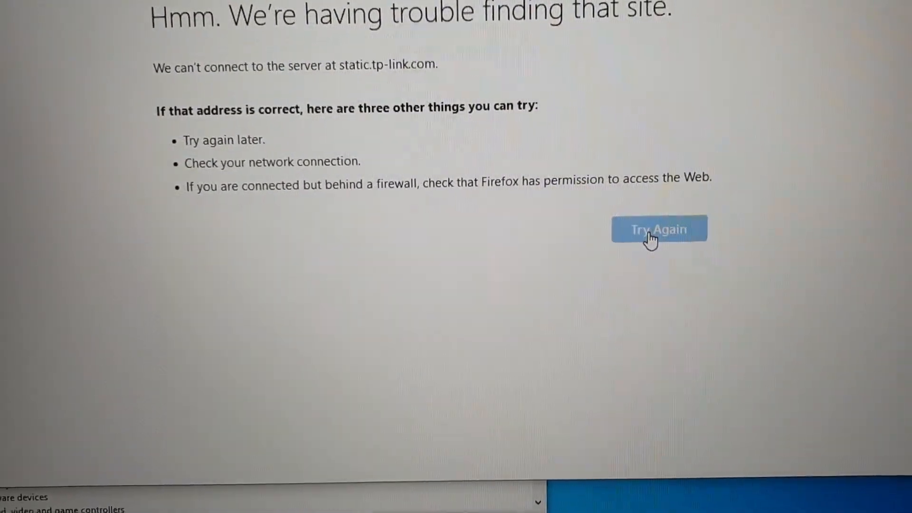
# Step: Retry the TP-Link page, then confirm VM5177865 shows Internet access in the Wi-Fi network list
pyautogui.click(659, 229)
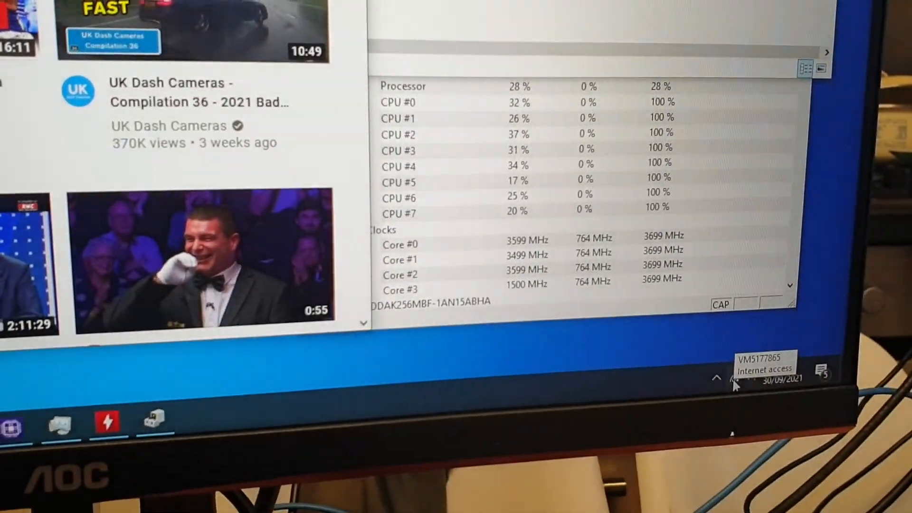
pyautogui.click(732, 378)
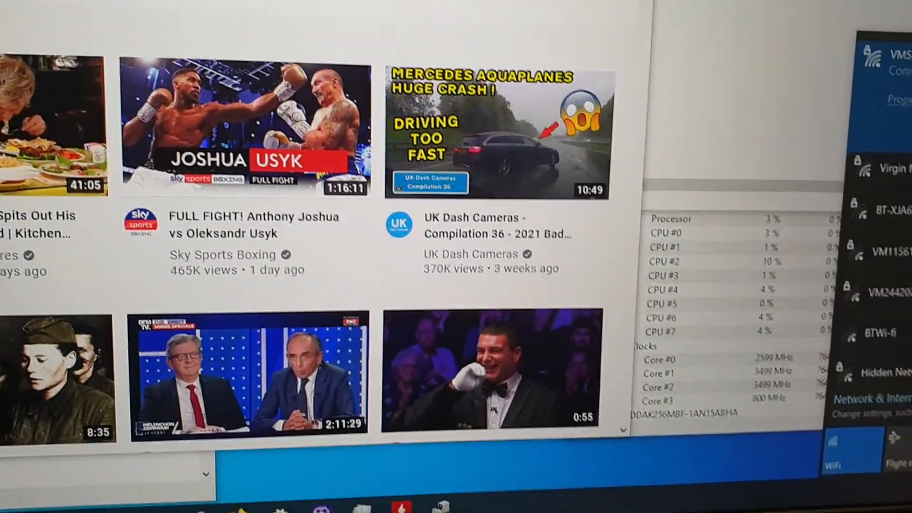
pyautogui.scroll(-3)
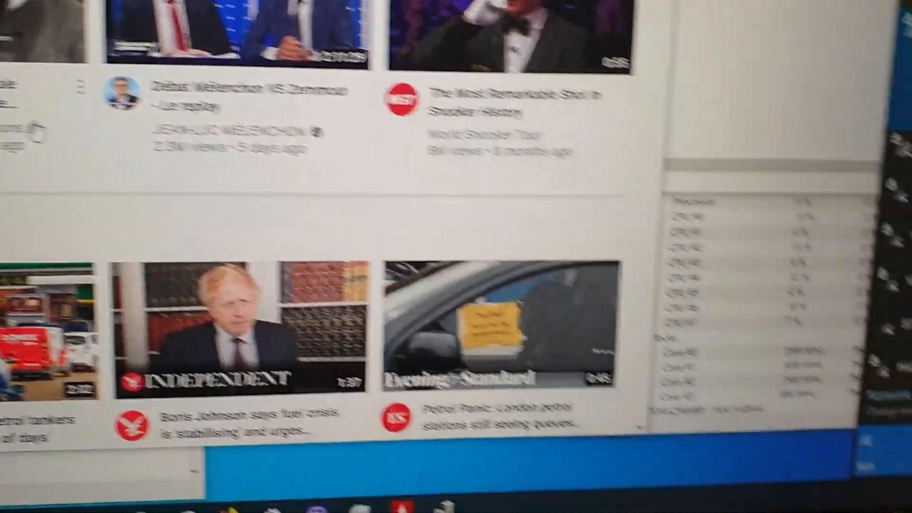